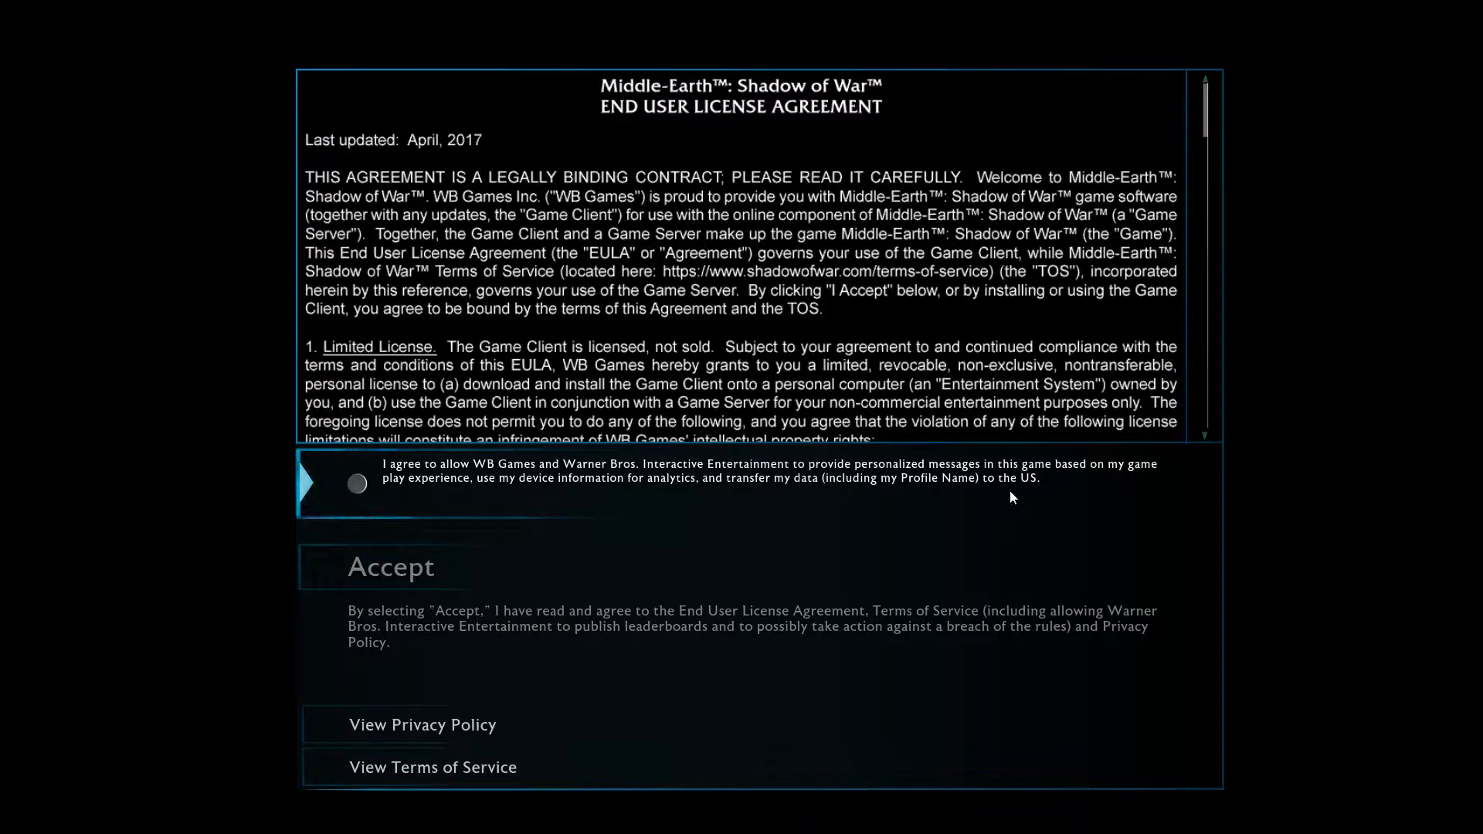
mouse_move(974, 515)
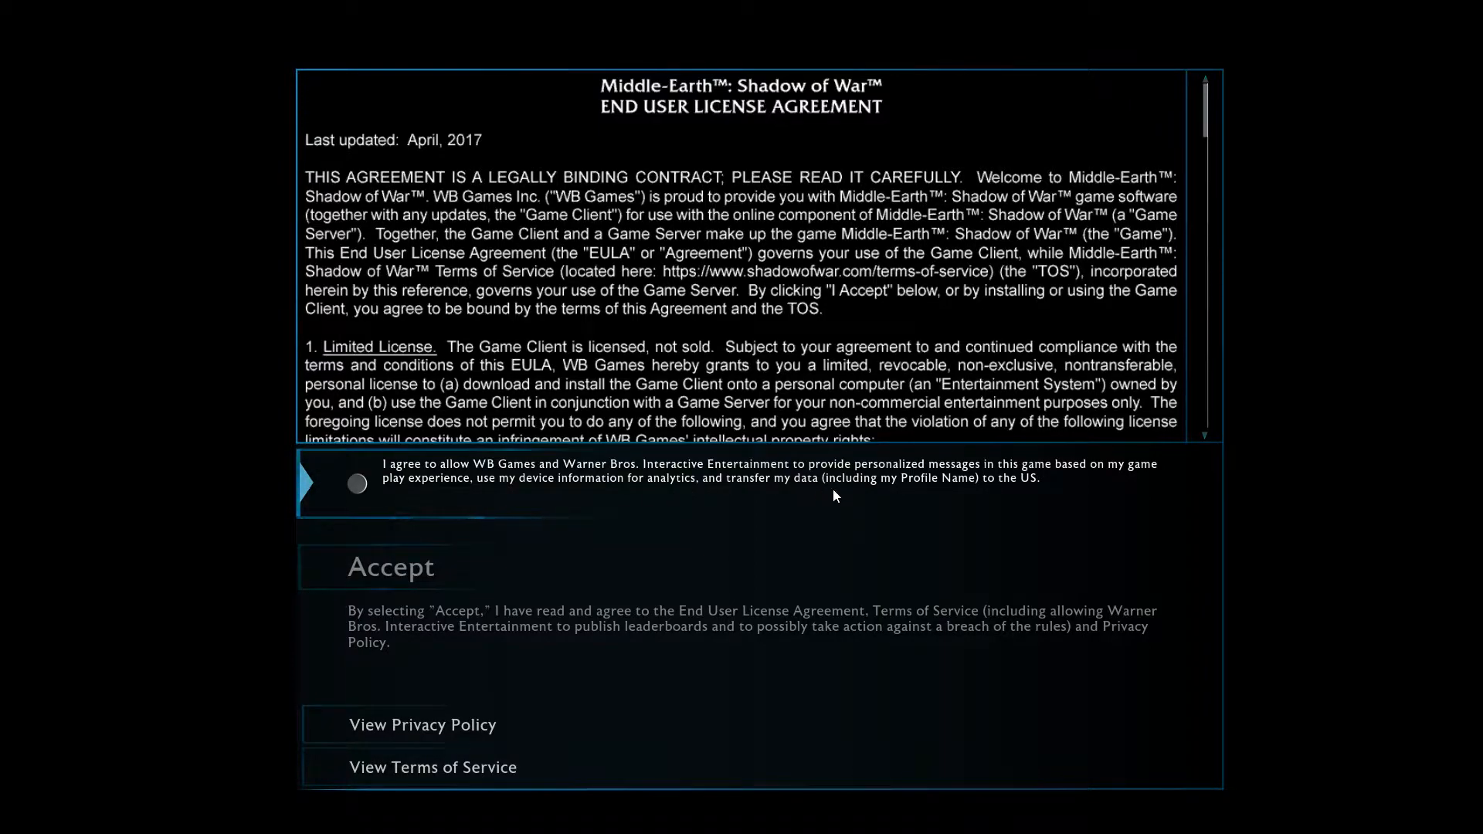
mouse_move(1017, 499)
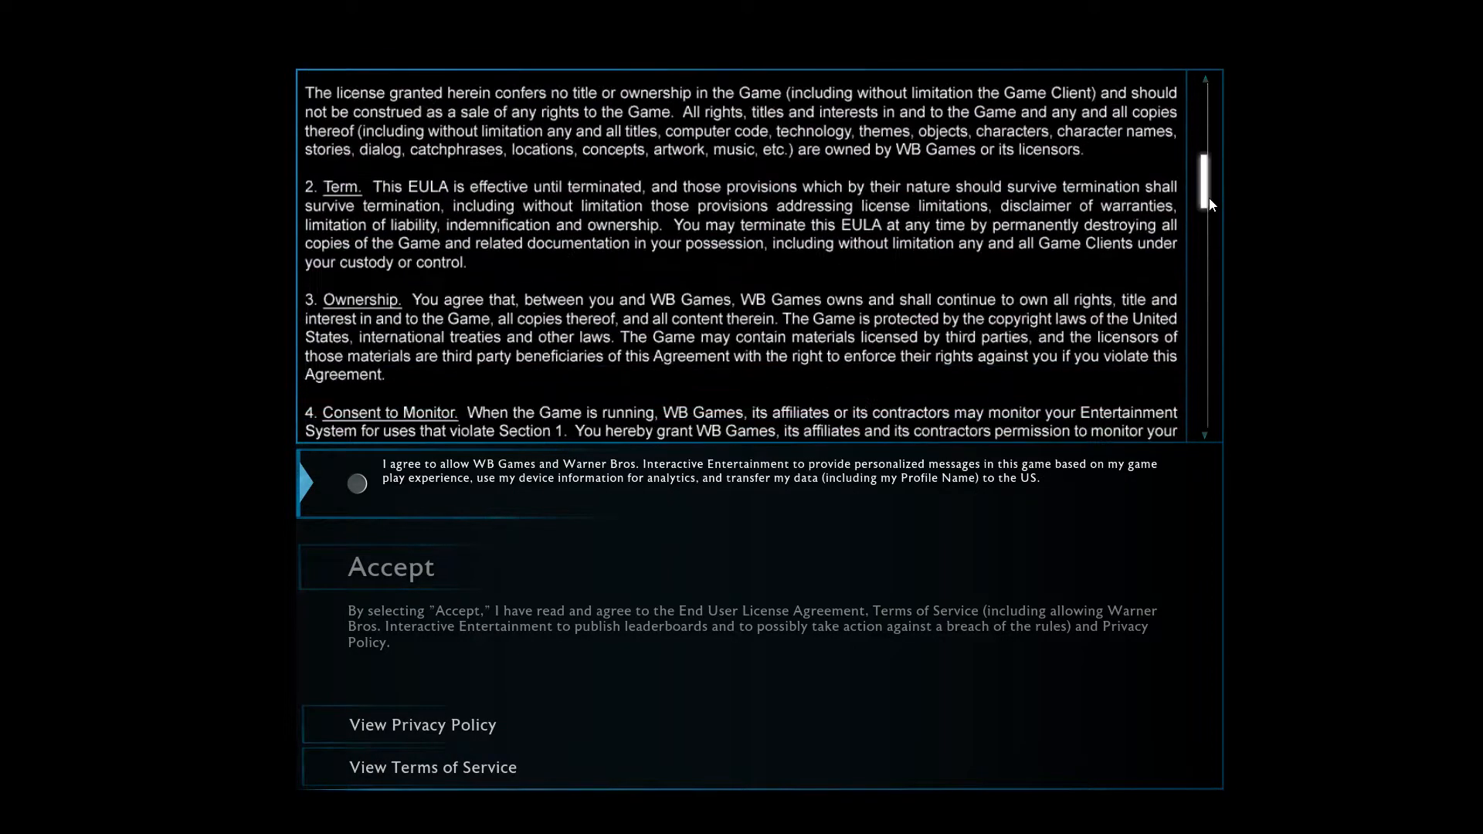
Step: Scroll the EULA, tick the data-use consent checkbox after the offline warning, and accept
scroll(down, 3)
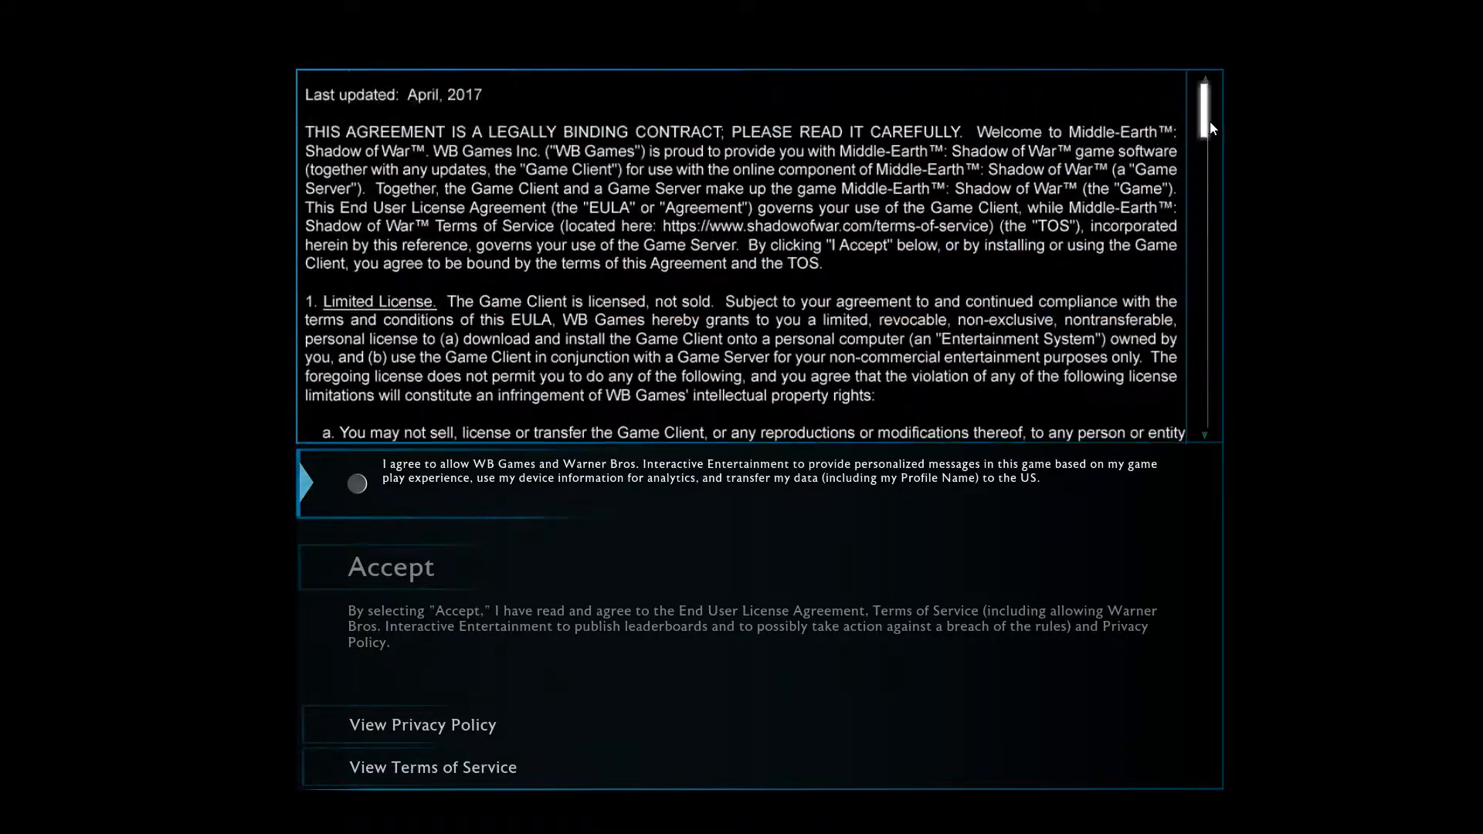
scroll(down, 3)
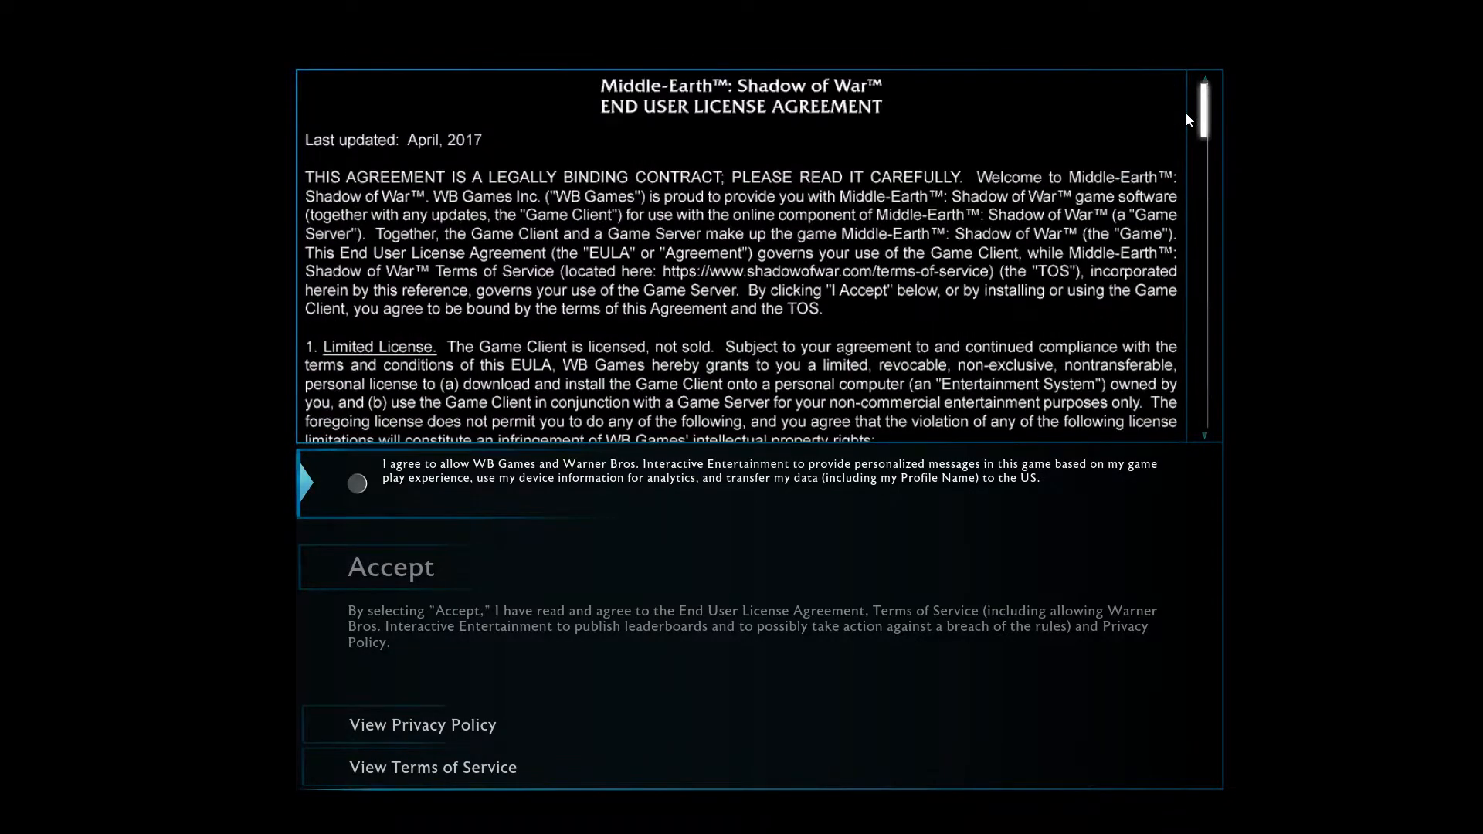
mouse_move(390, 566)
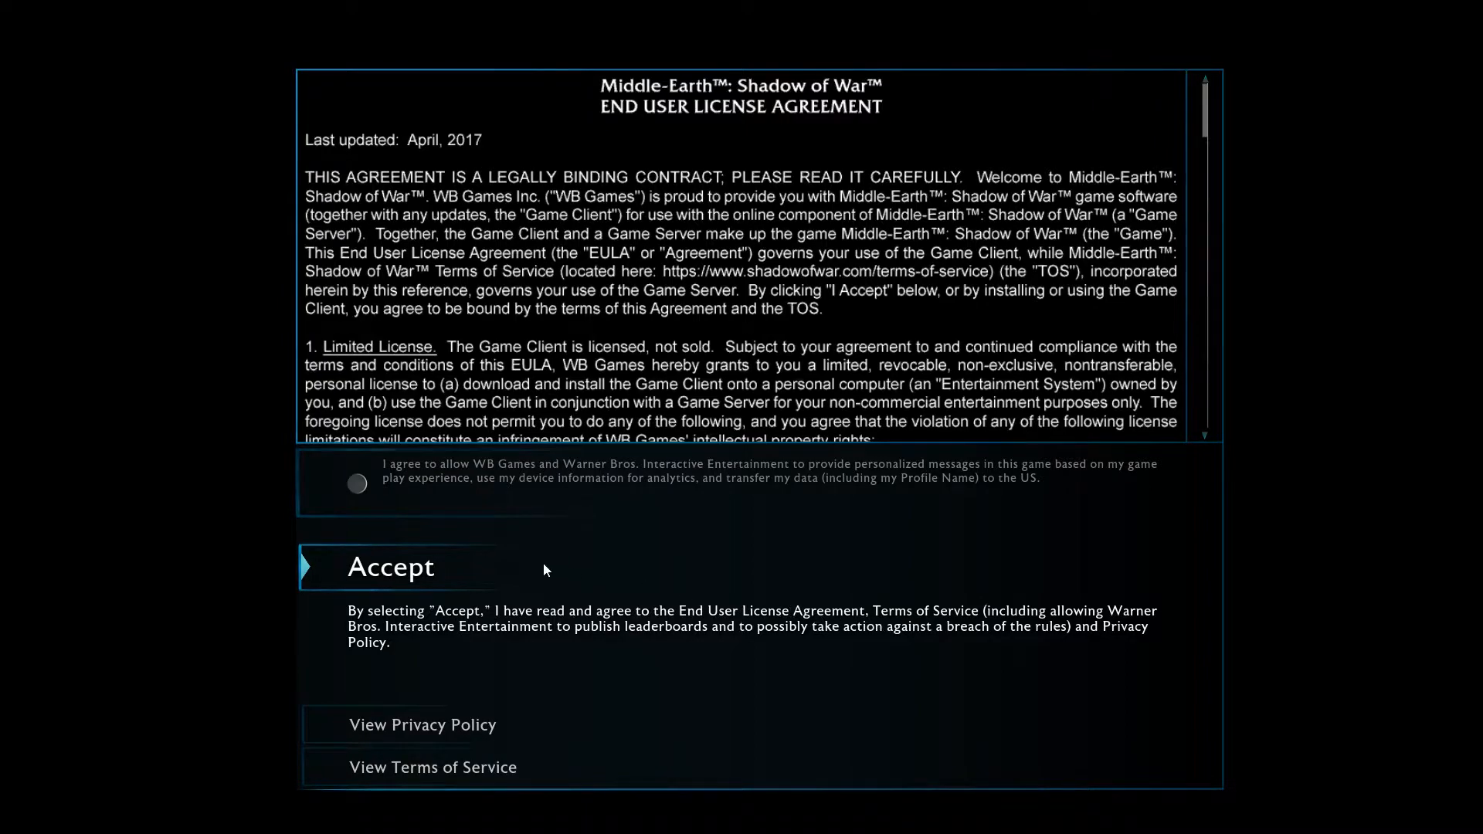
click(389, 566)
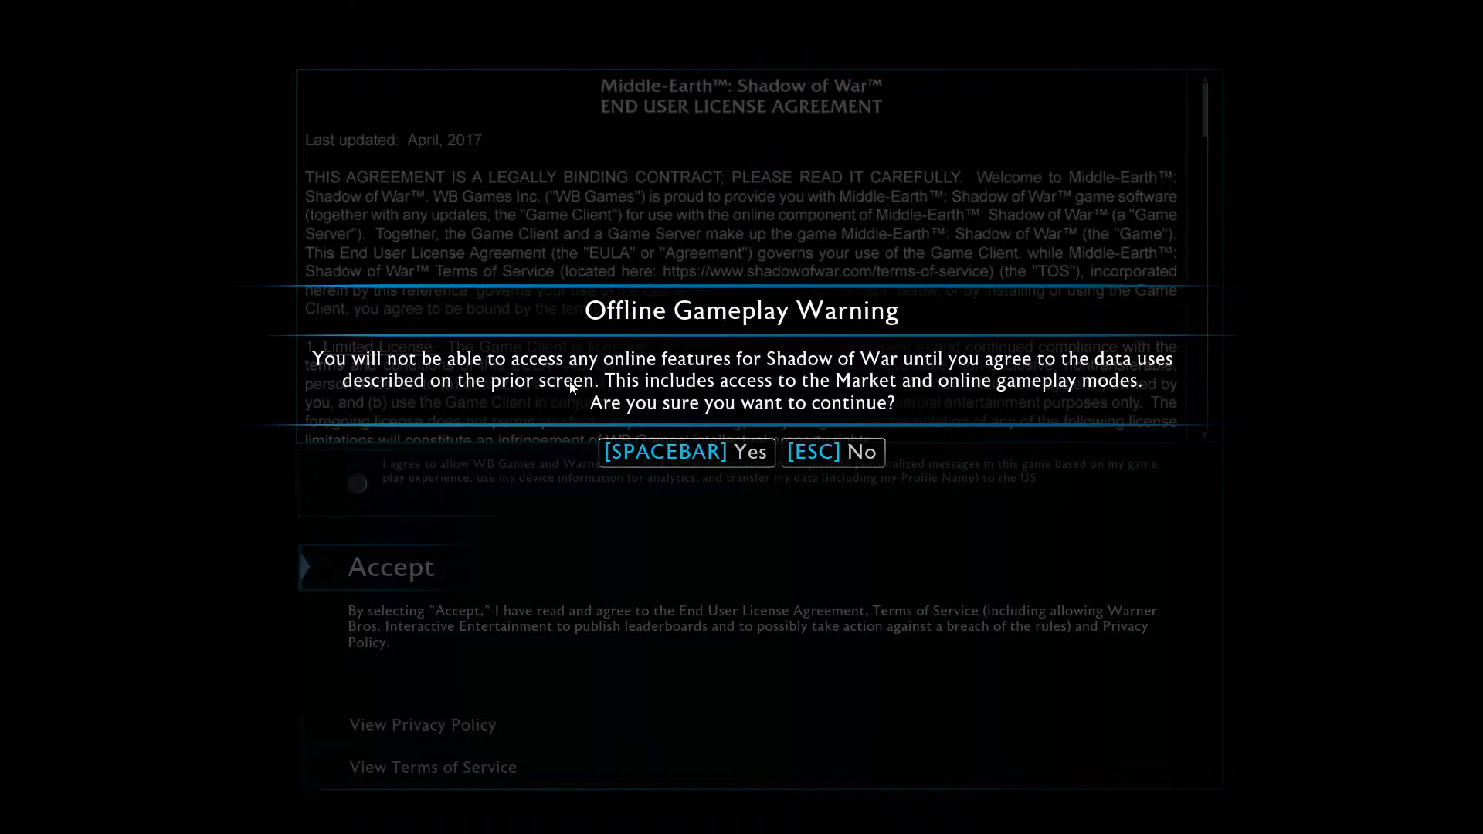
mouse_move(690, 386)
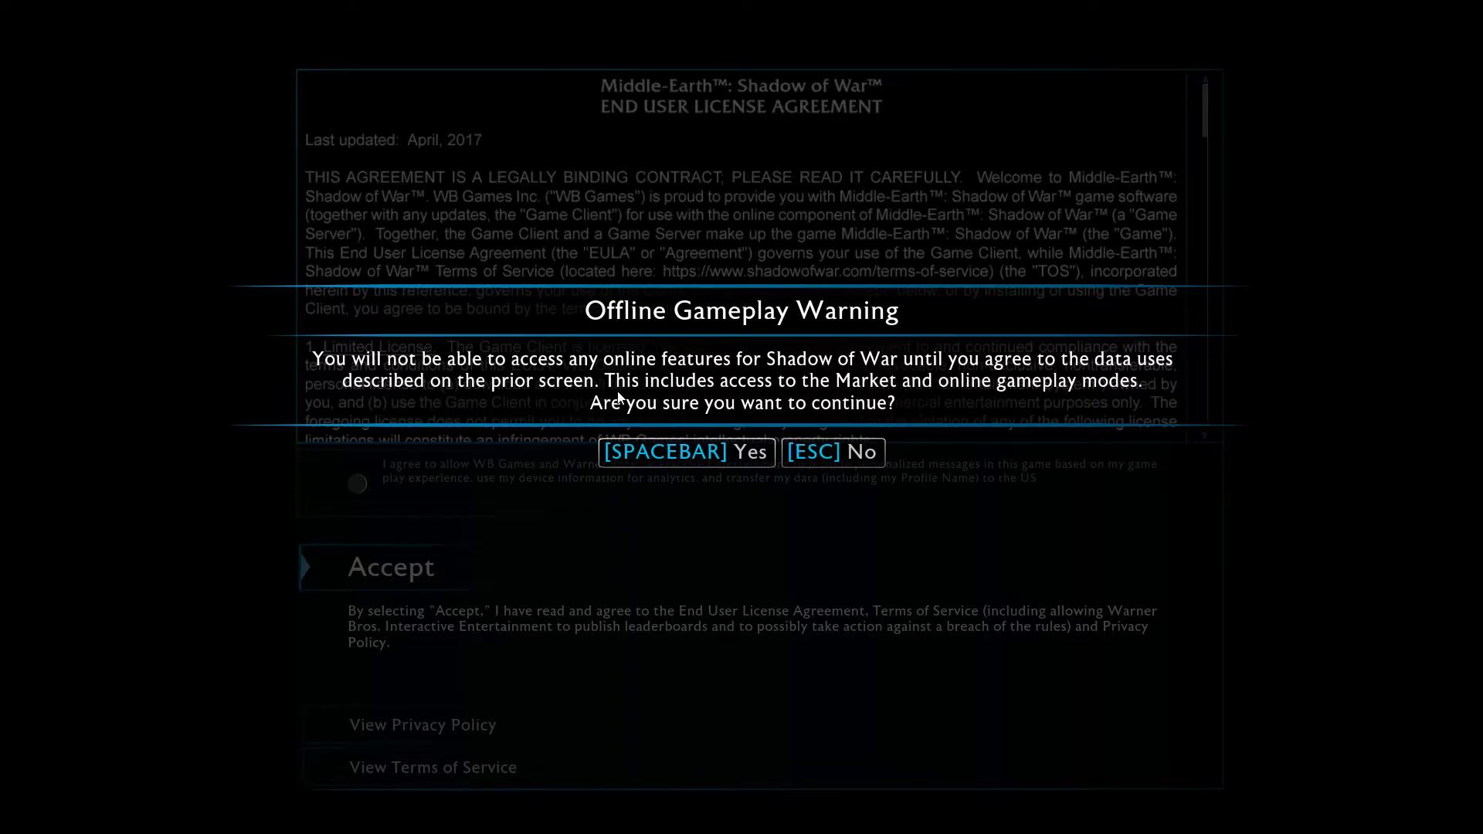
mouse_move(802, 396)
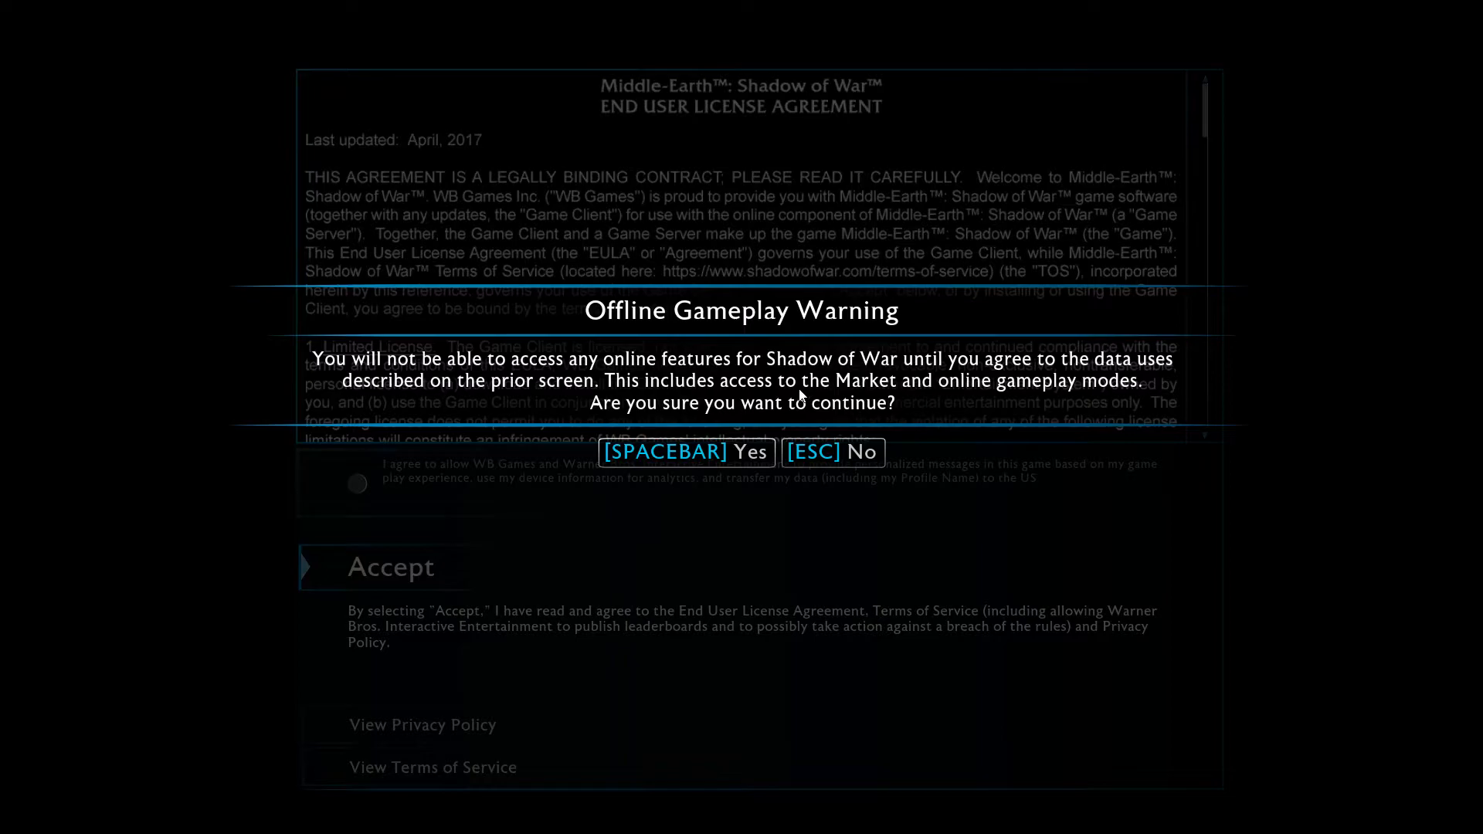
mouse_move(983, 405)
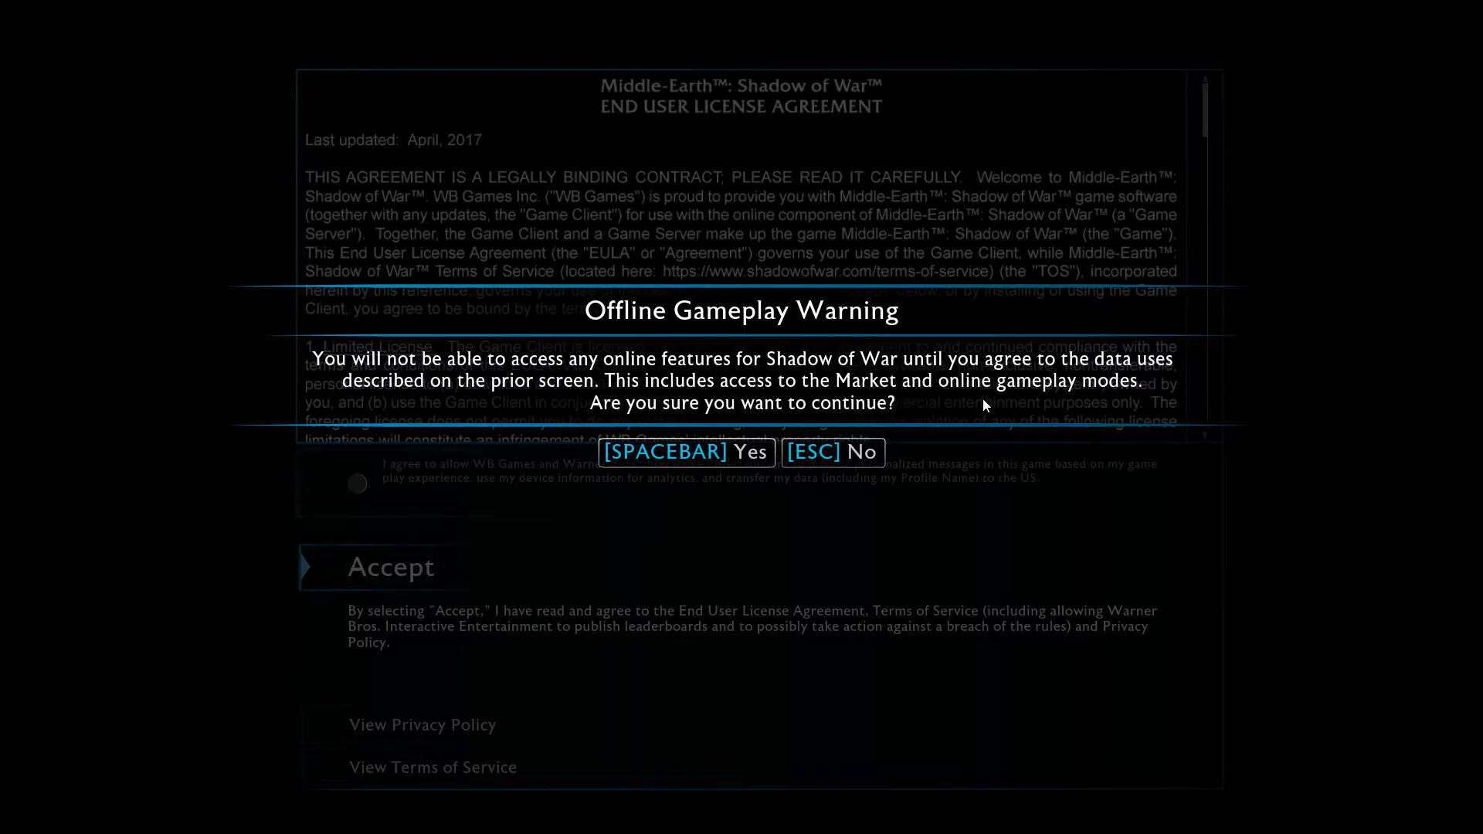
mouse_move(749, 458)
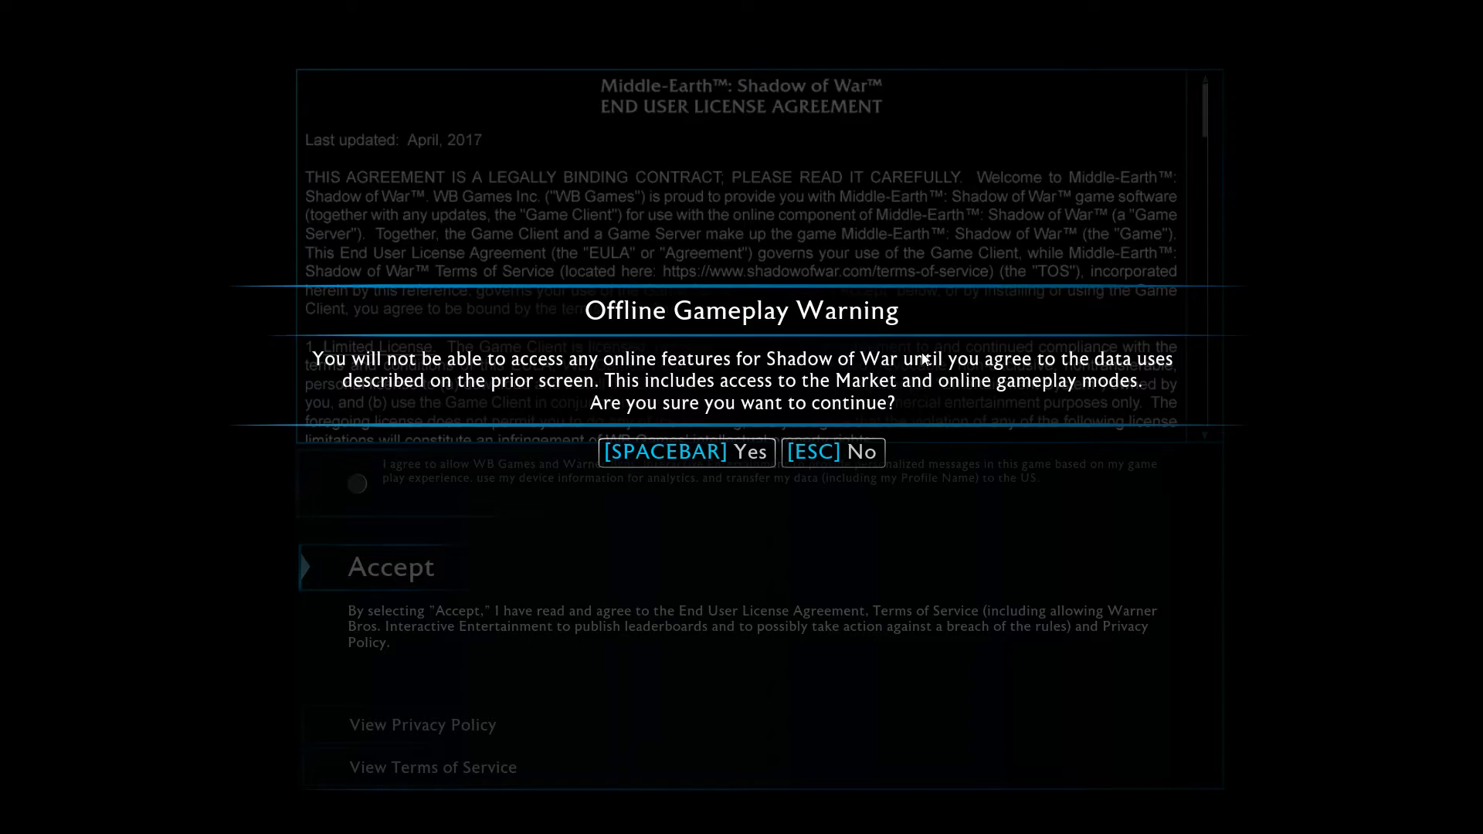
mouse_move(833, 451)
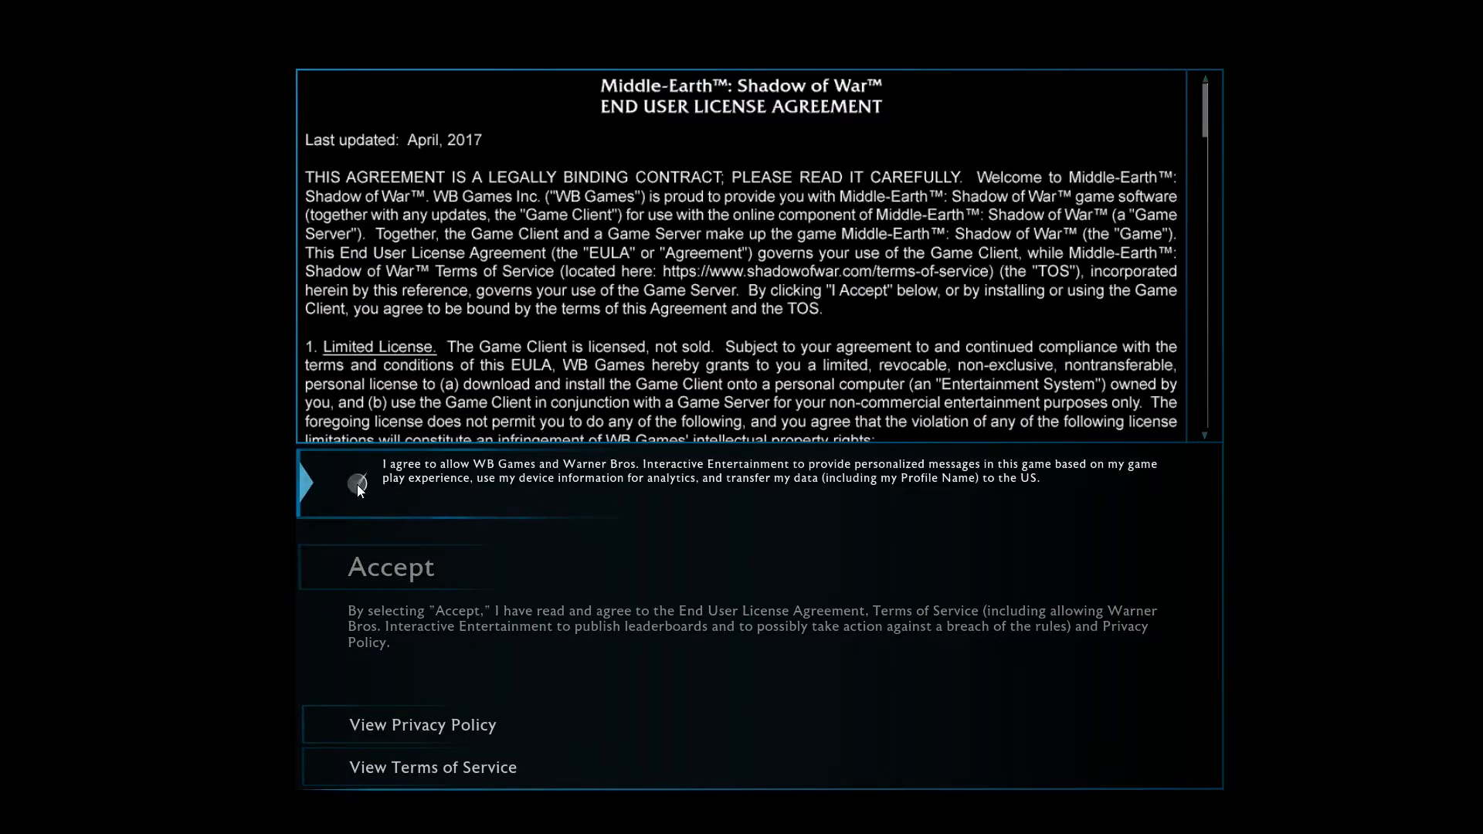
click(357, 484)
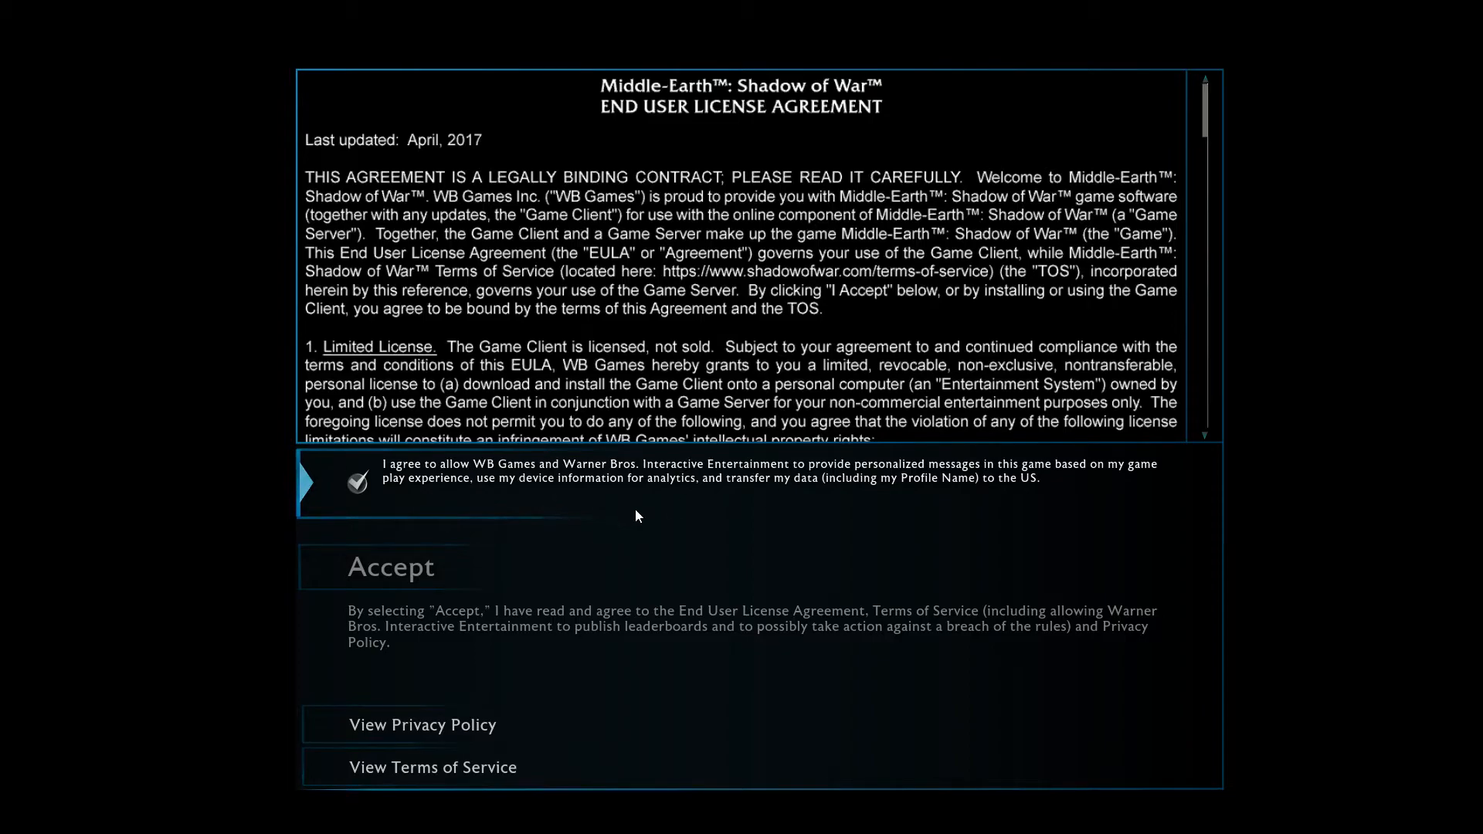
click(389, 565)
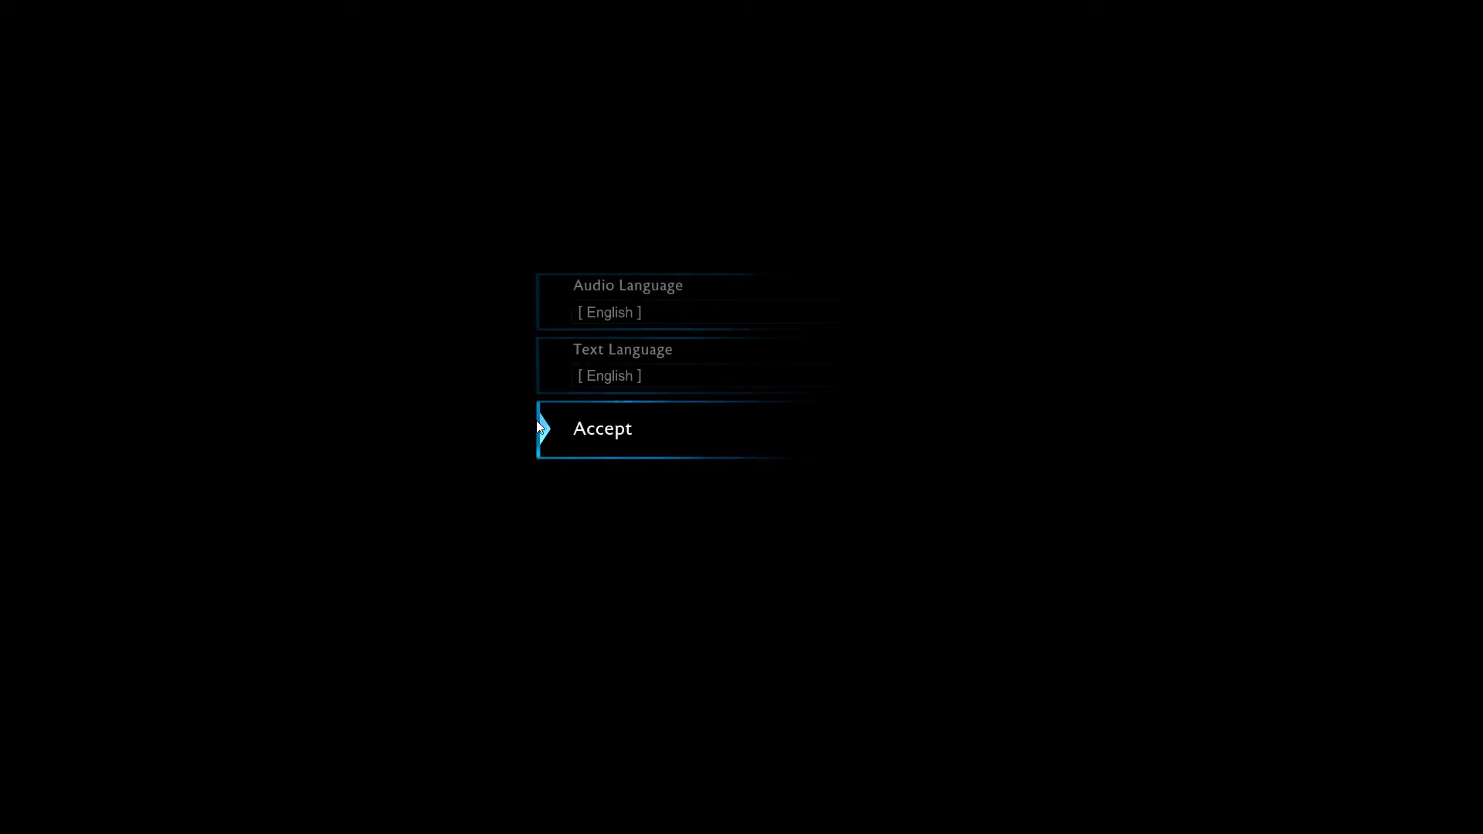